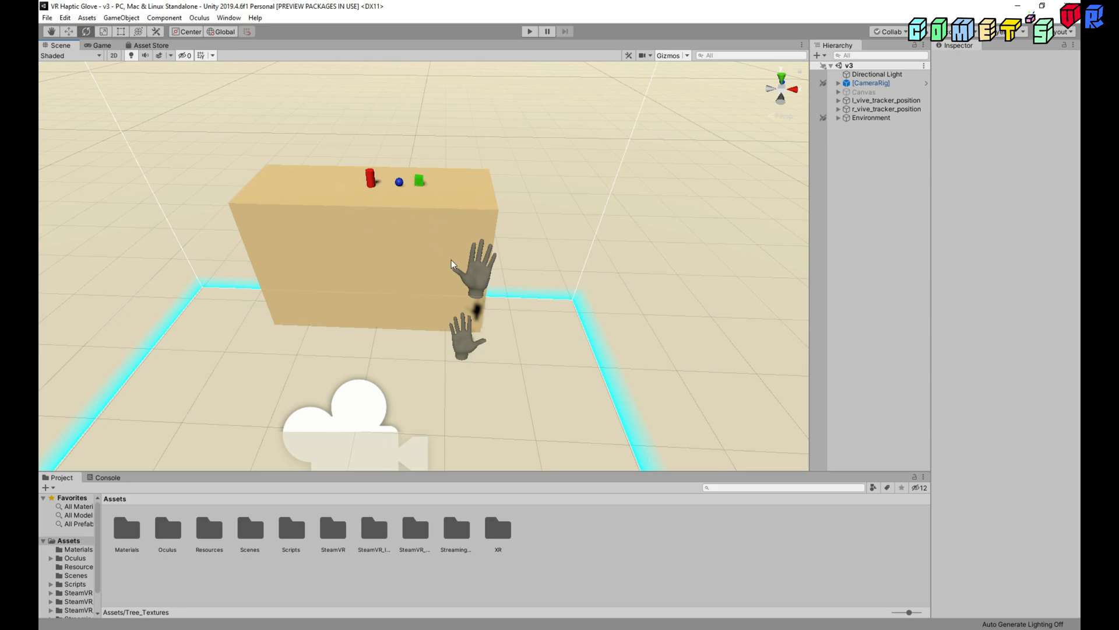
pyautogui.moveTo(483, 280)
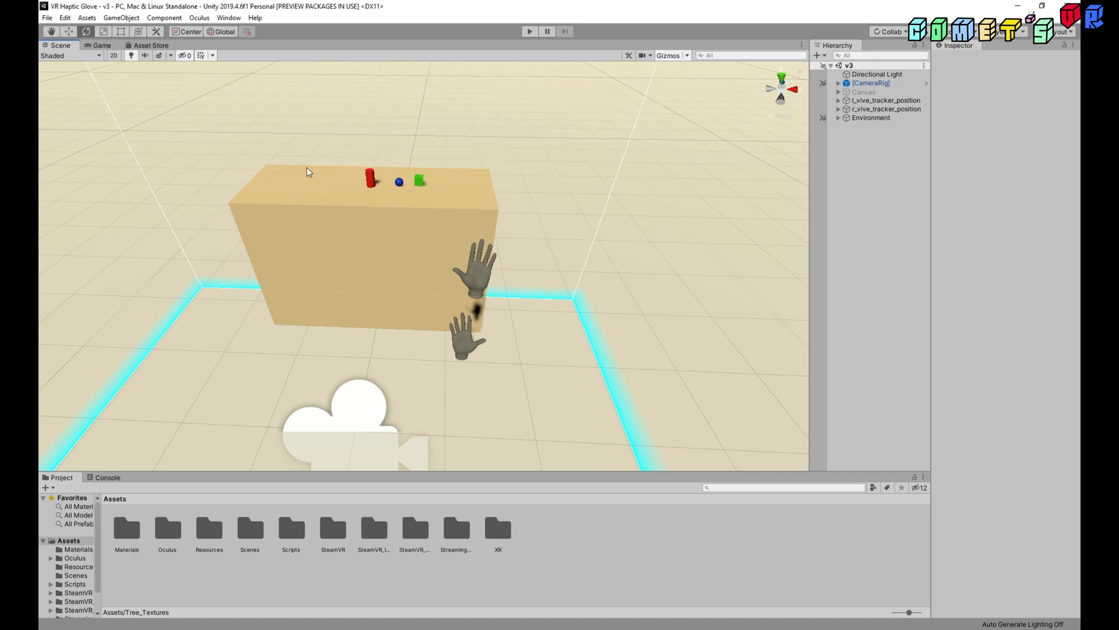
pyautogui.moveTo(519, 303)
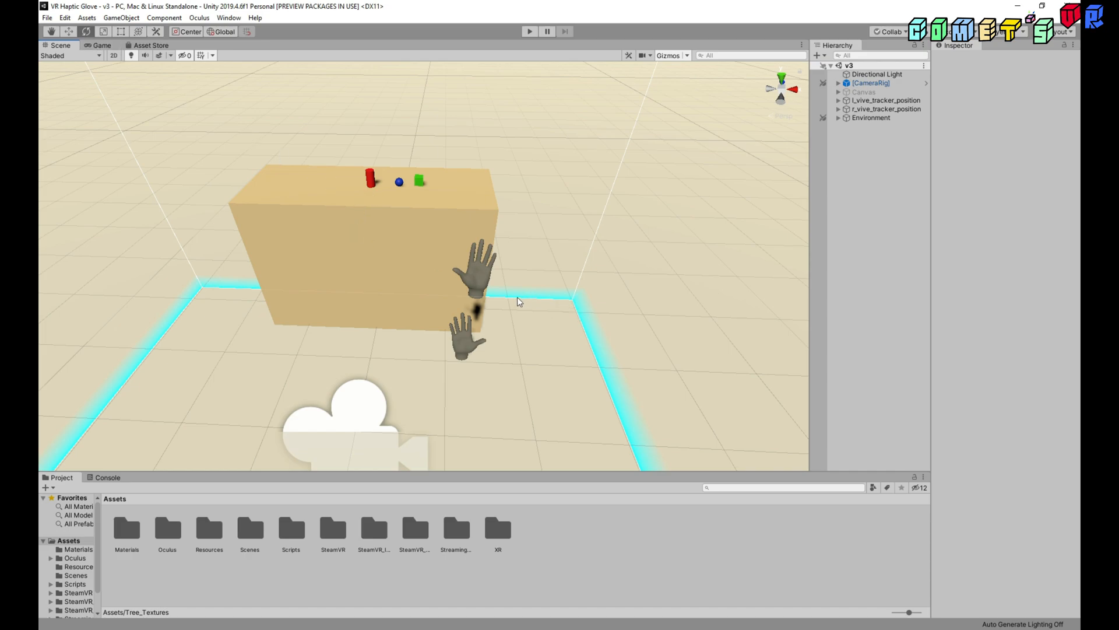
pyautogui.moveTo(389, 96)
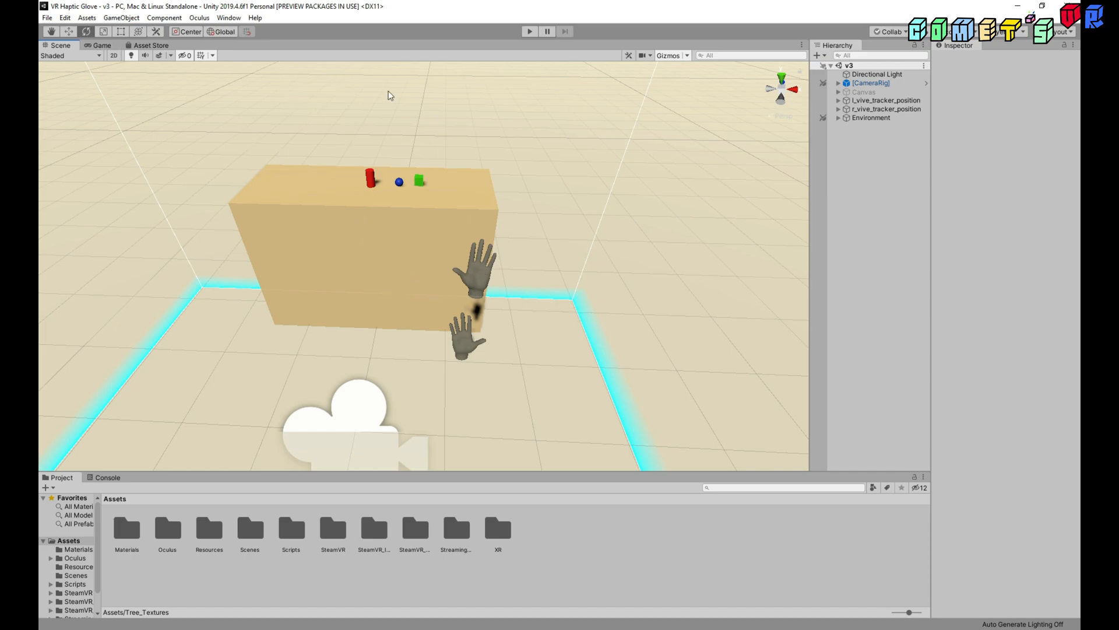
pyautogui.moveTo(586, 261)
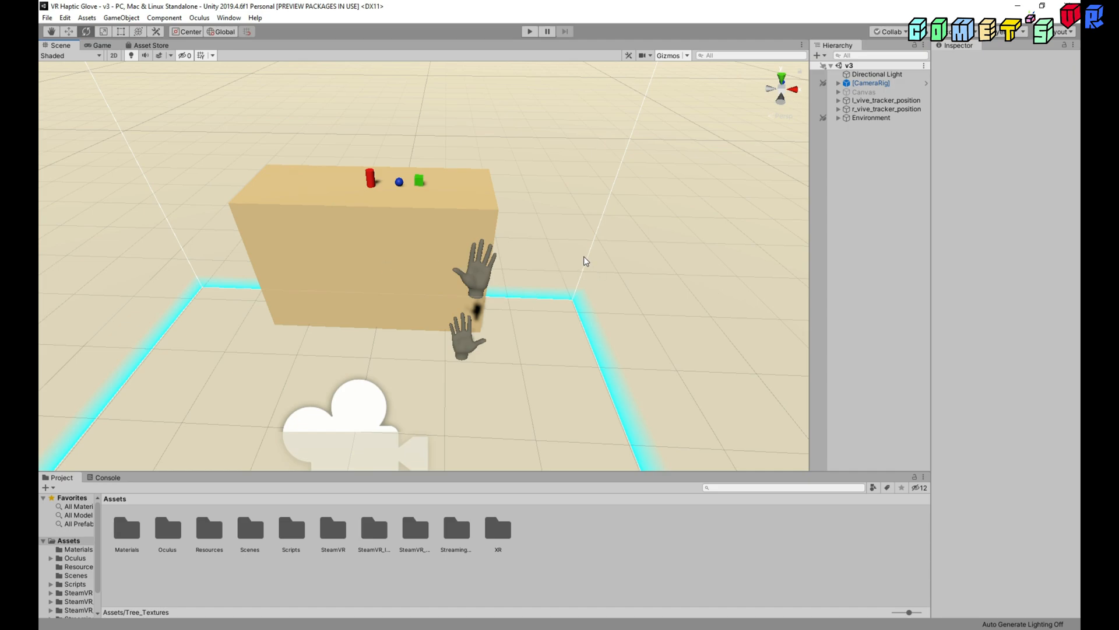
pyautogui.moveTo(387, 166)
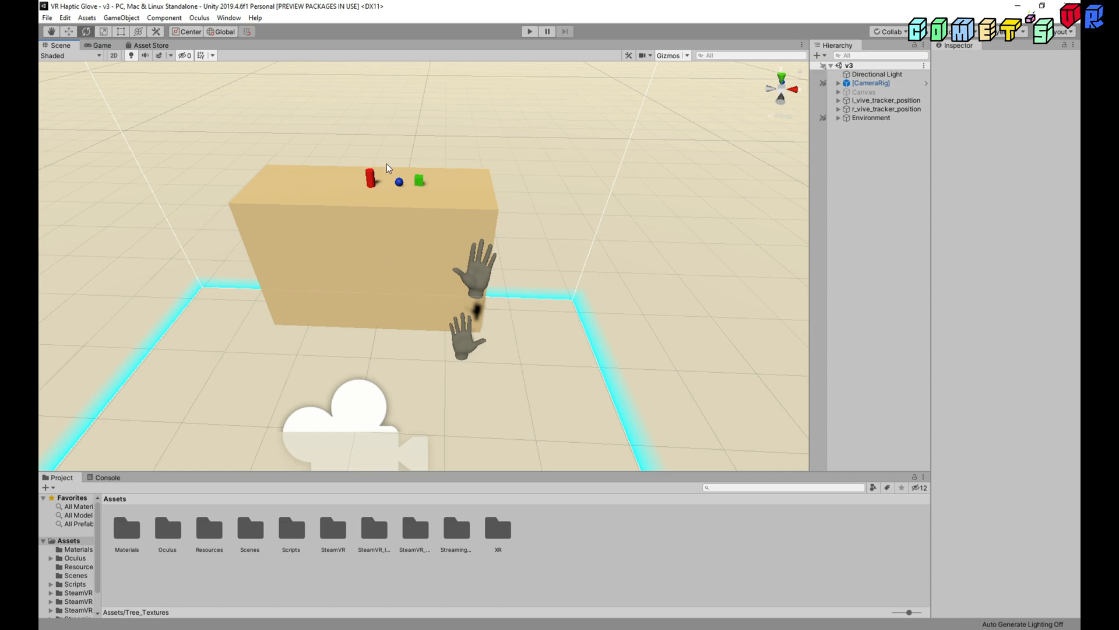
pyautogui.moveTo(245, 74)
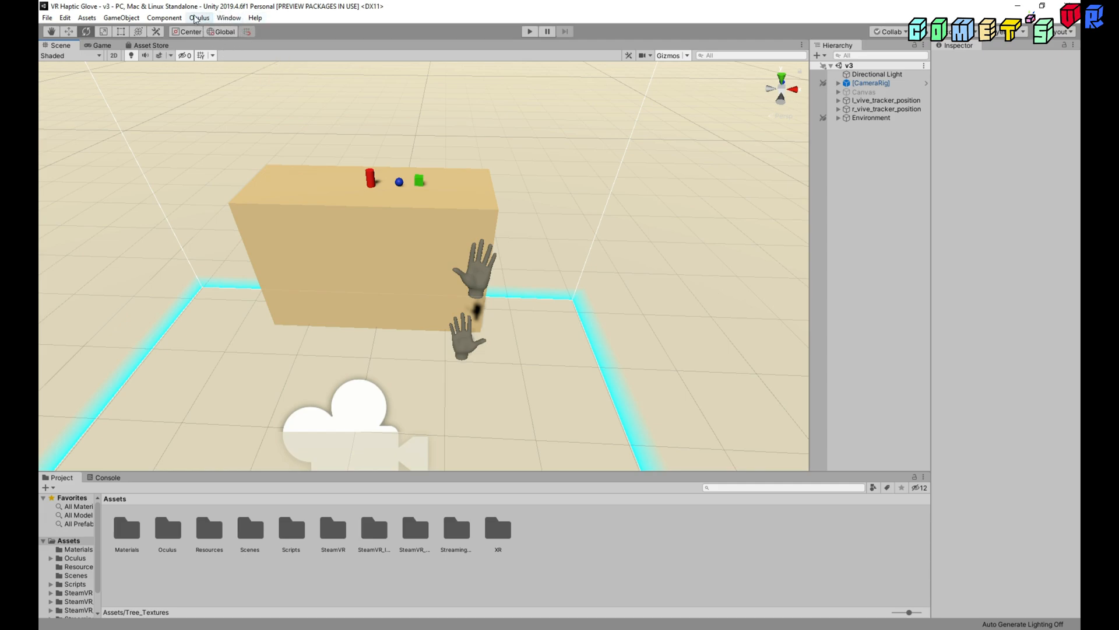
# Return from the SteamVR Asset Store page to the scene and expand [CameraRig] in the Hierarchy.
pyautogui.click(151, 45)
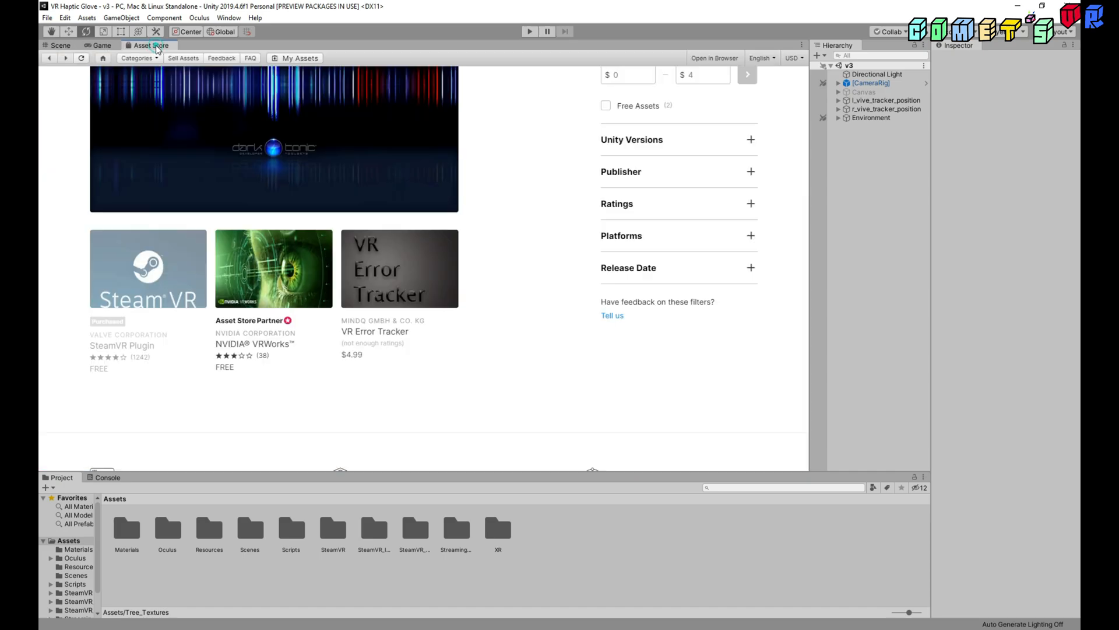
pyautogui.moveTo(187, 271)
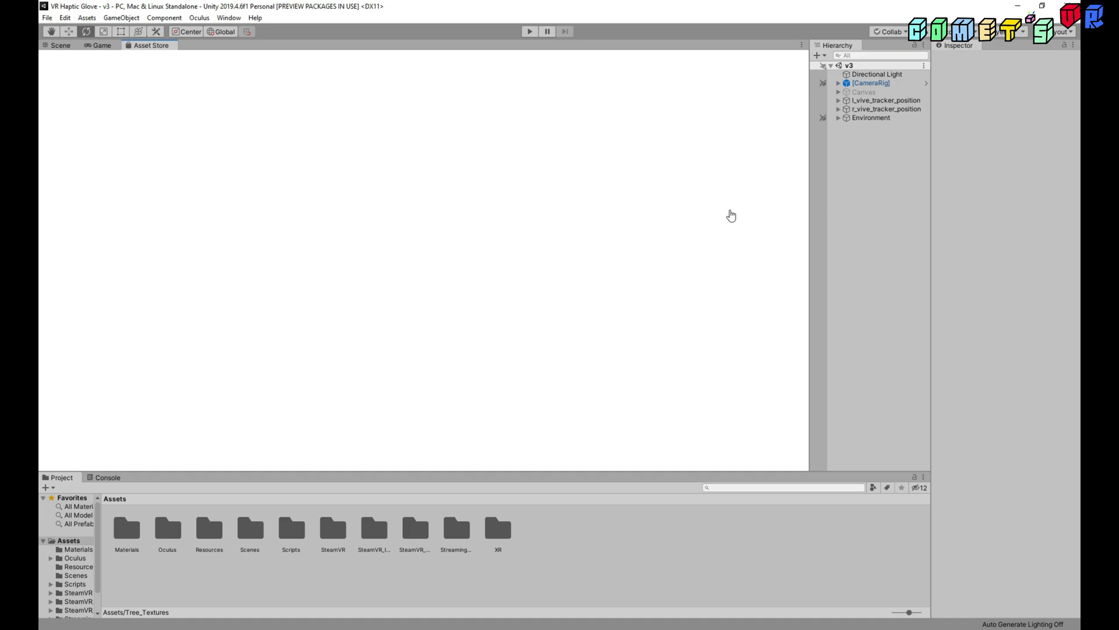
pyautogui.moveTo(453, 152)
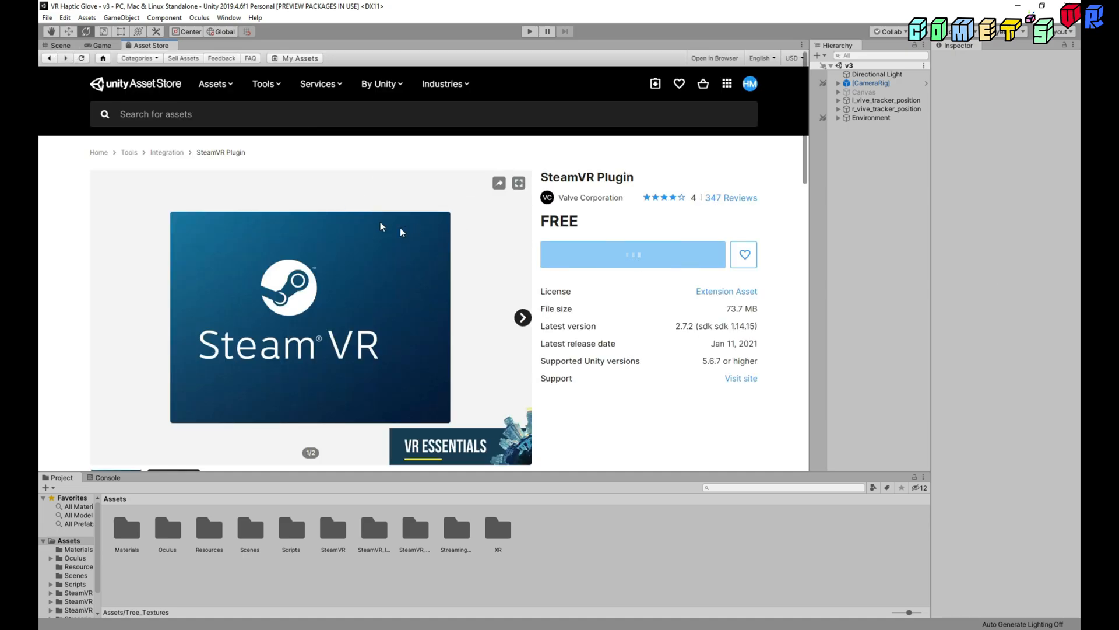
pyautogui.click(51, 44)
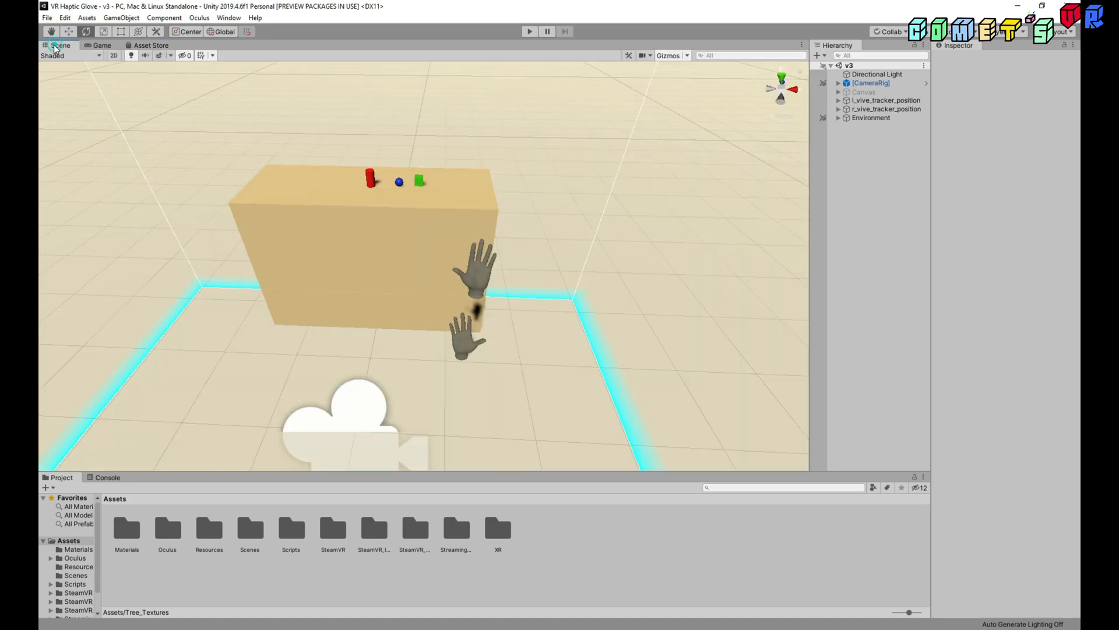
pyautogui.click(872, 83)
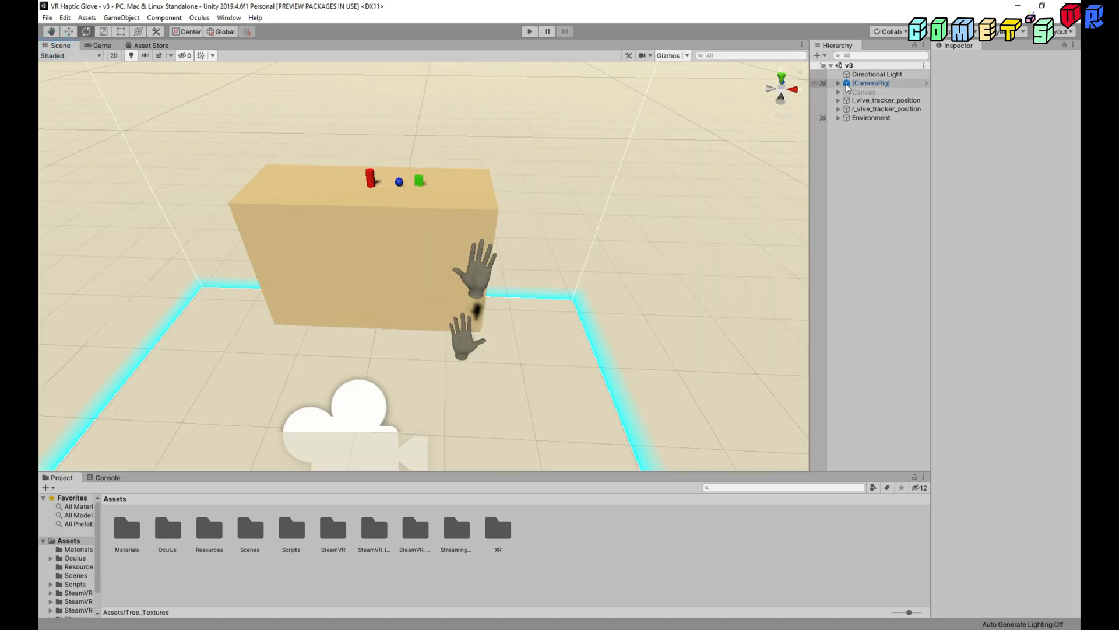
pyautogui.click(837, 83)
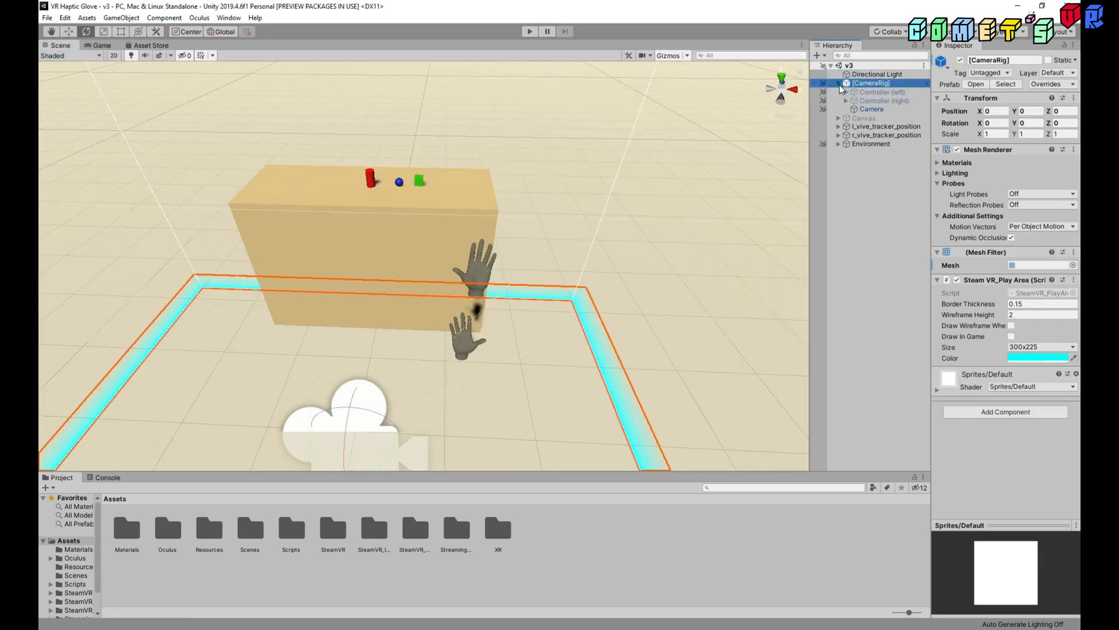
# Inspect Controller (left), Controller (right) and Camera under [CameraRig], then collapse the rig.
pyautogui.click(881, 92)
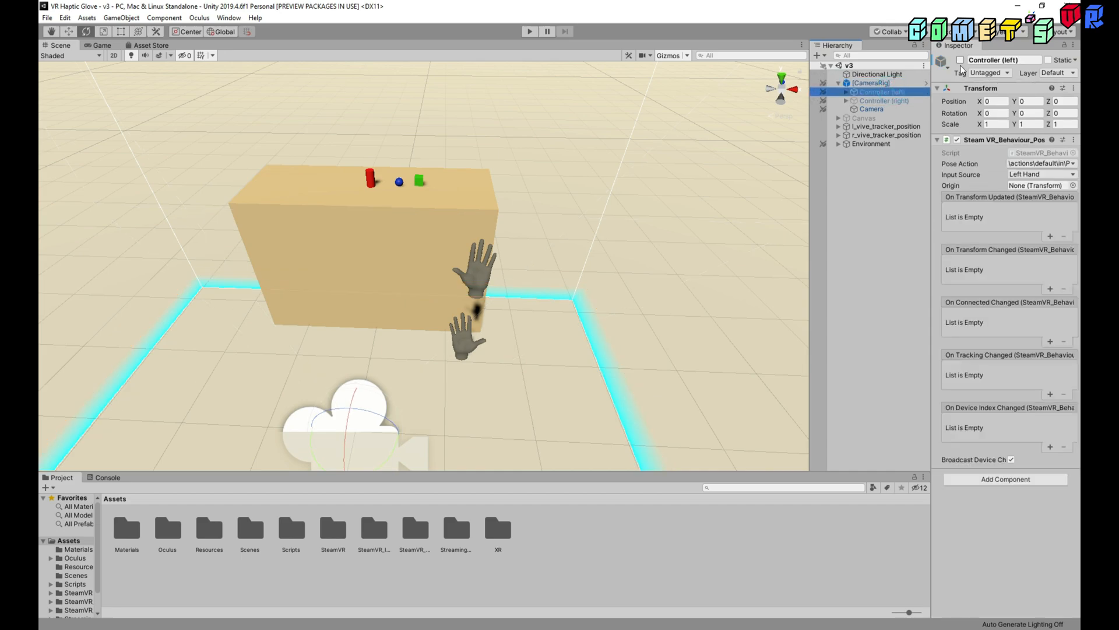
pyautogui.click(883, 100)
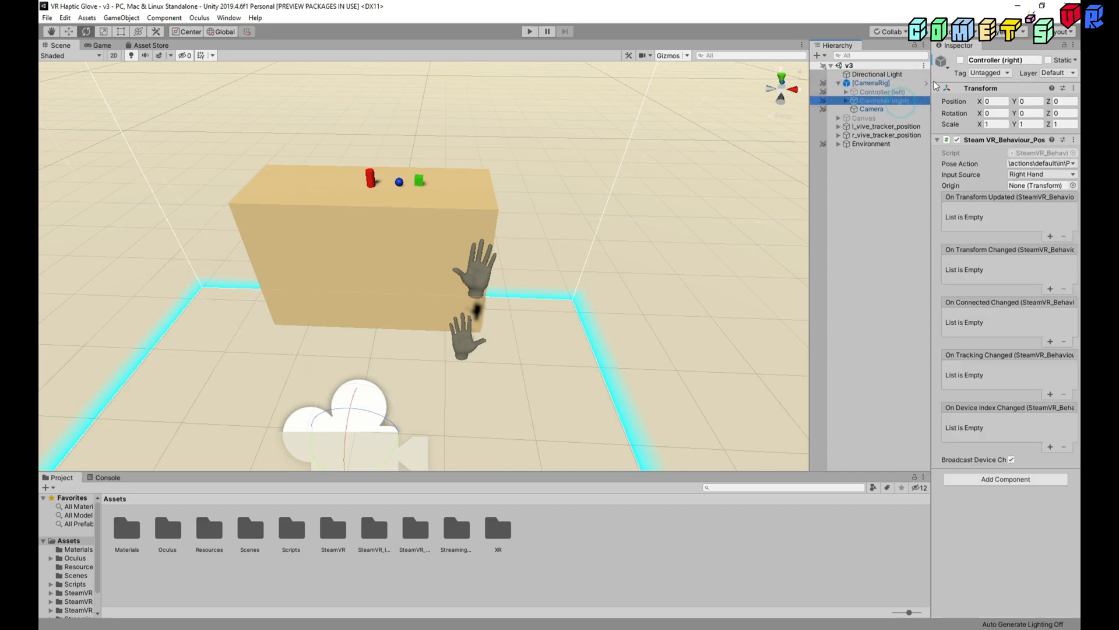
pyautogui.click(871, 110)
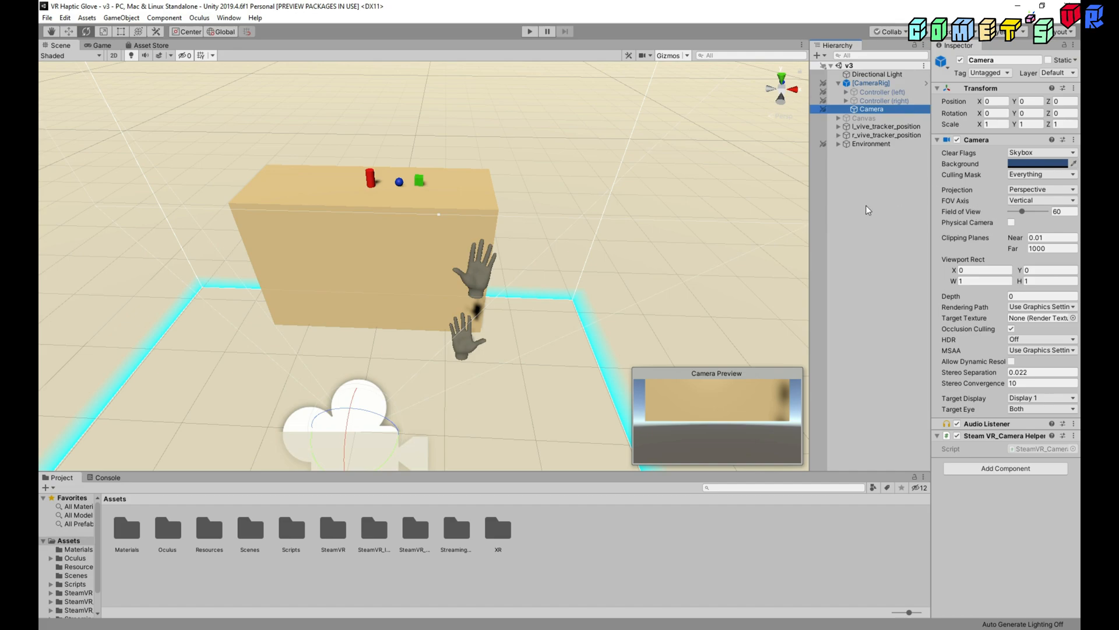
pyautogui.click(871, 83)
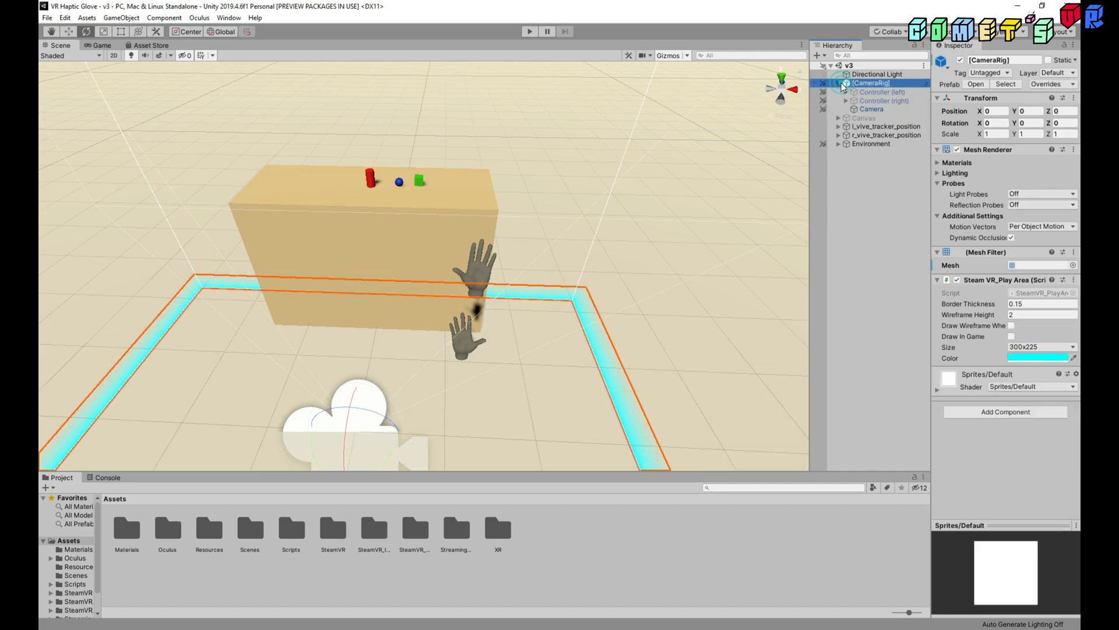
pyautogui.click(840, 82)
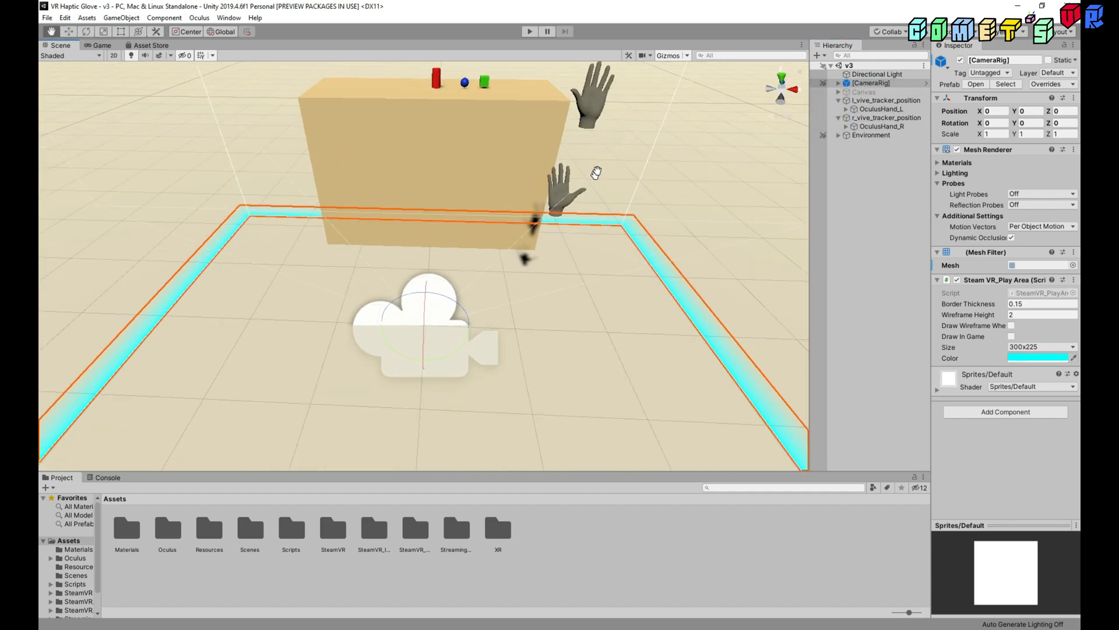
# Inspect the right and left Vive tracker objects and select OculusHand_L under the left tracker.
pyautogui.click(884, 100)
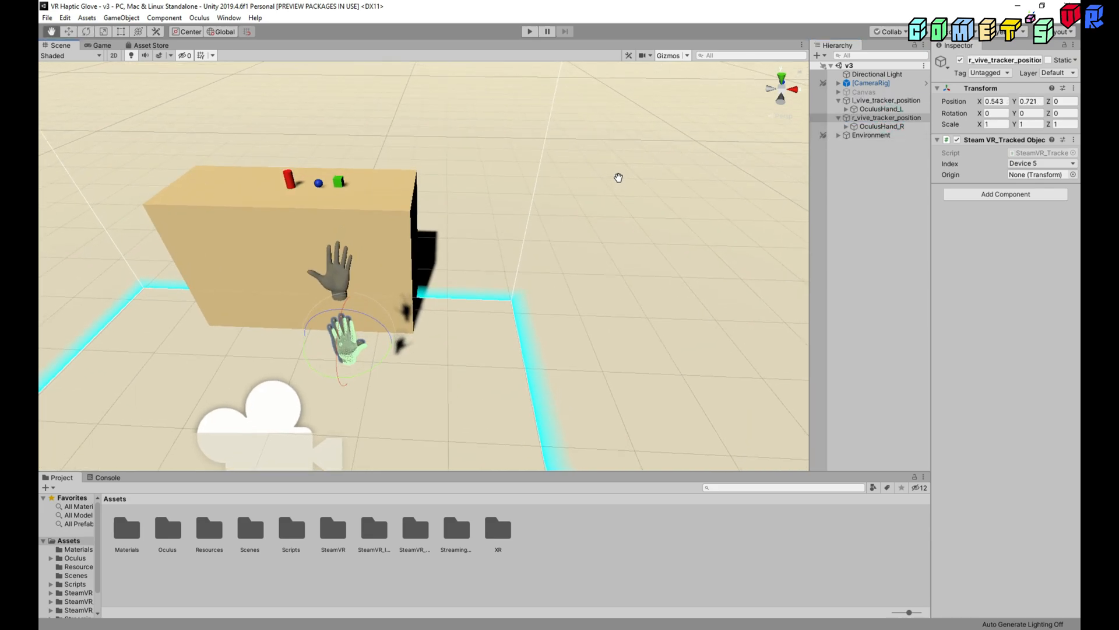
pyautogui.click(883, 100)
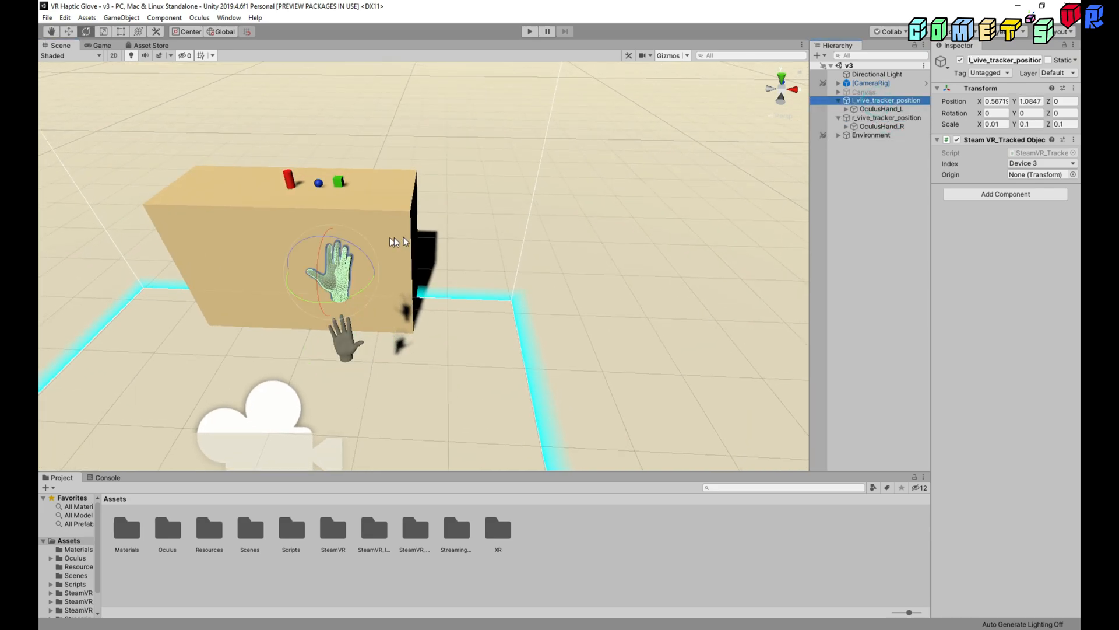
pyautogui.click(883, 110)
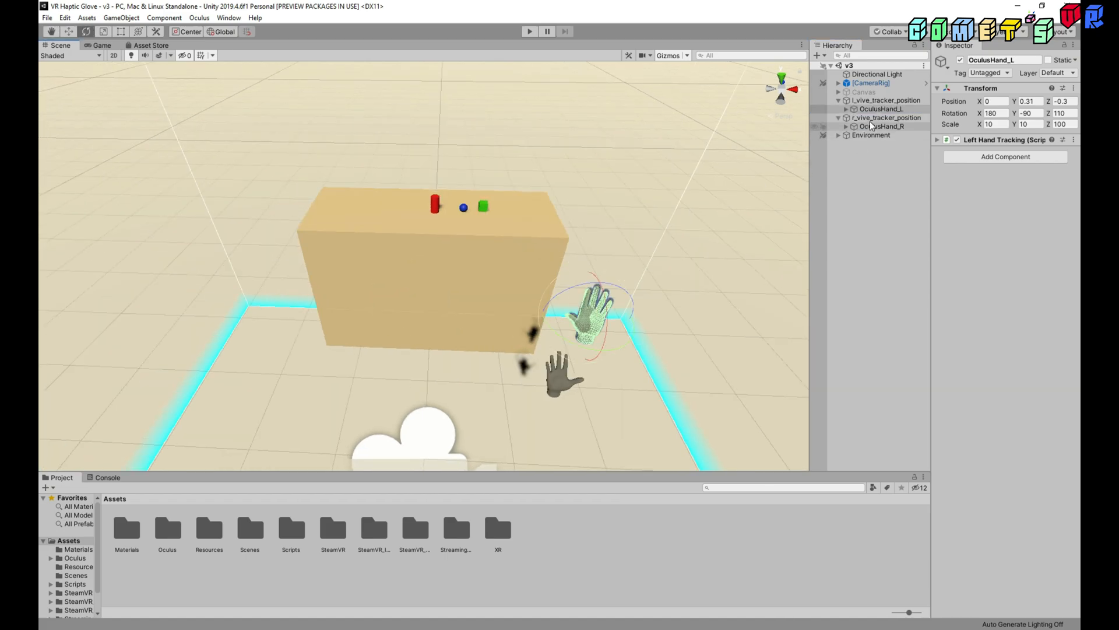
# Expand OculusHand_L to show b_l_wrist and l_handMeshNode and inspect the hand mesh node.
pyautogui.click(847, 109)
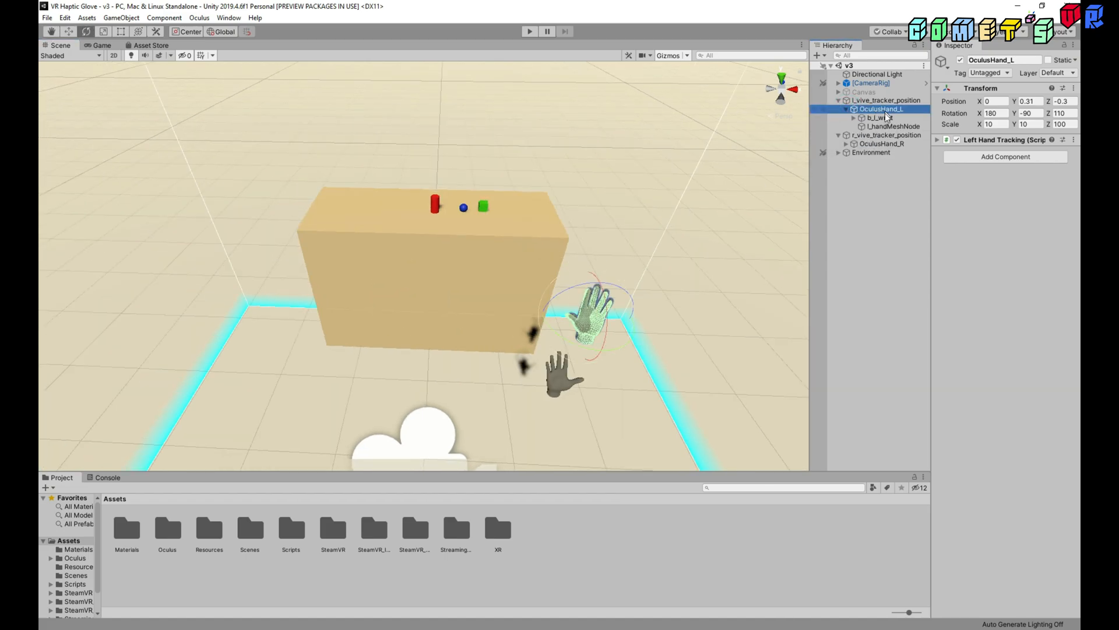
pyautogui.click(894, 126)
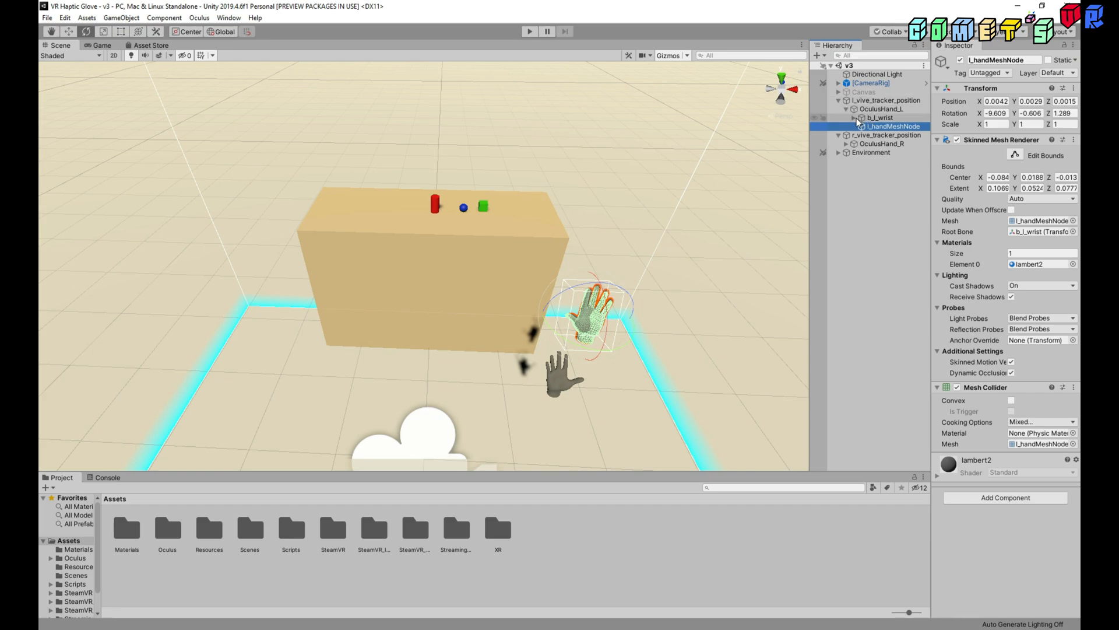
pyautogui.click(882, 110)
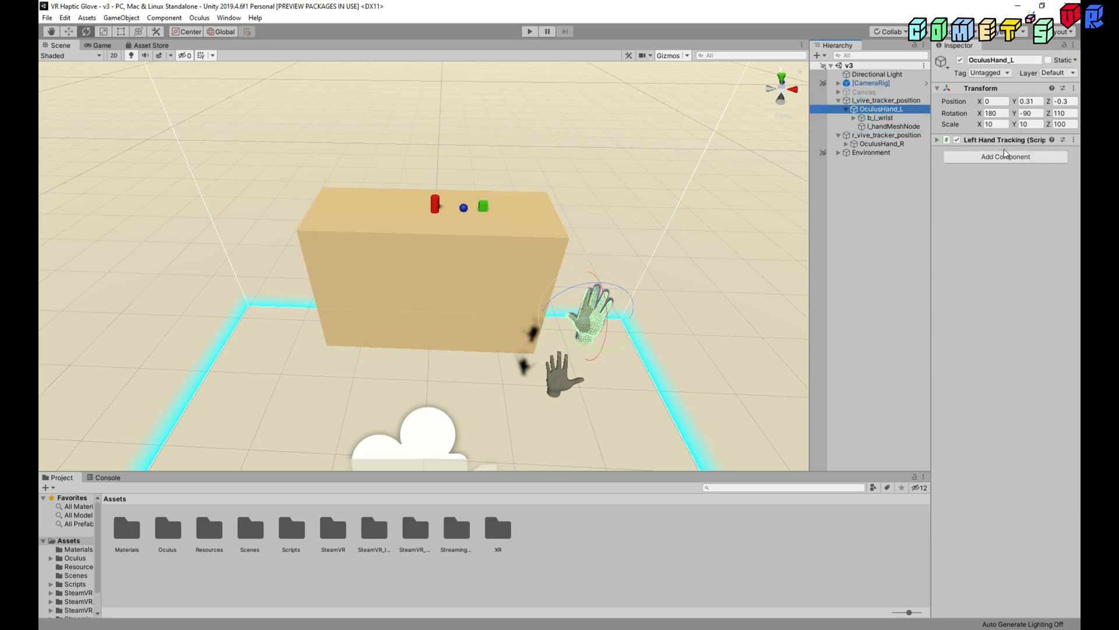
pyautogui.click(938, 140)
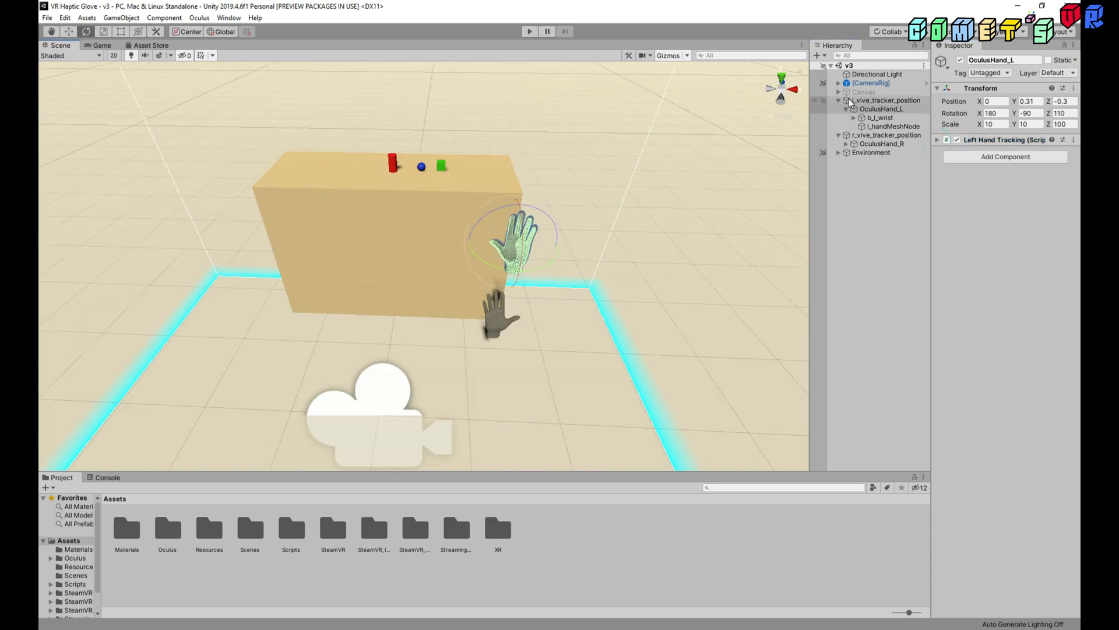
pyautogui.click(882, 100)
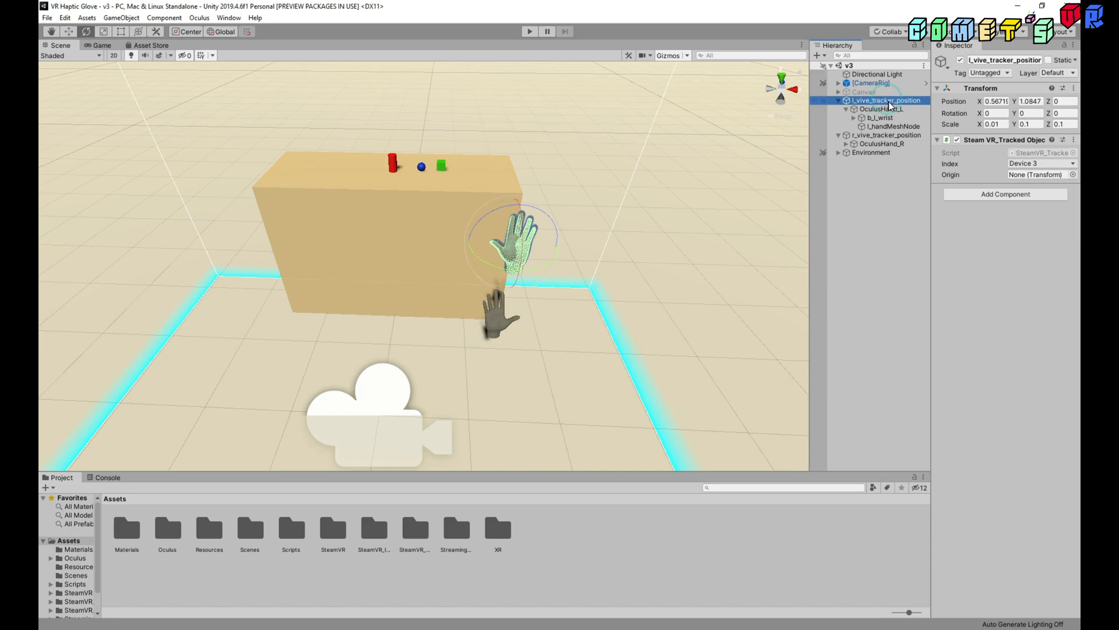
pyautogui.moveTo(580, 336)
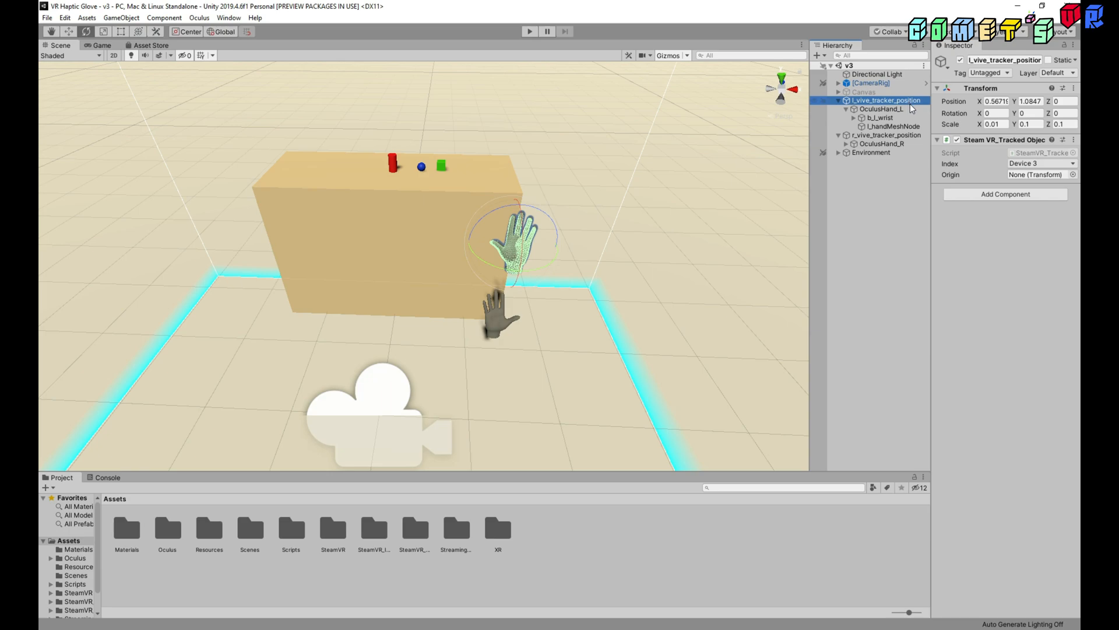
pyautogui.moveTo(996, 175)
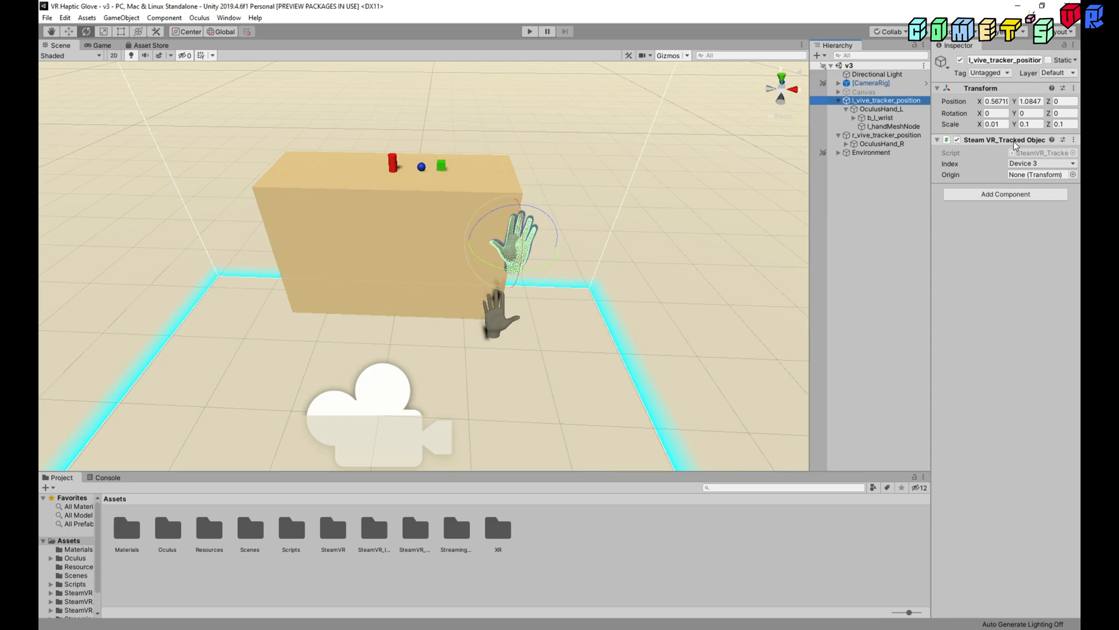
pyautogui.click(1042, 163)
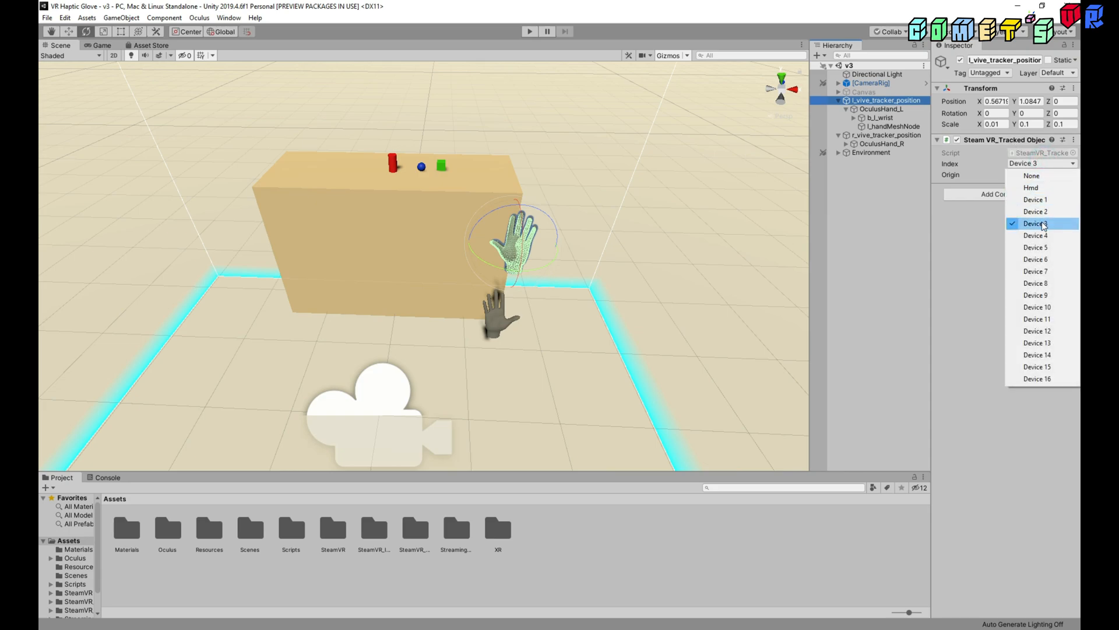
pyautogui.click(1035, 223)
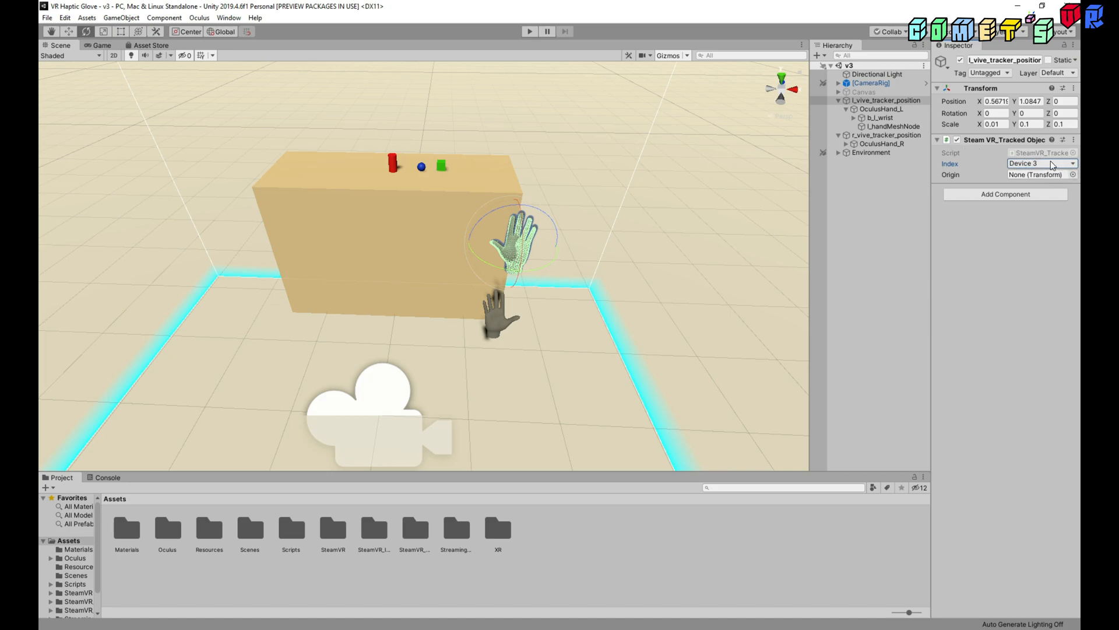
pyautogui.click(1042, 164)
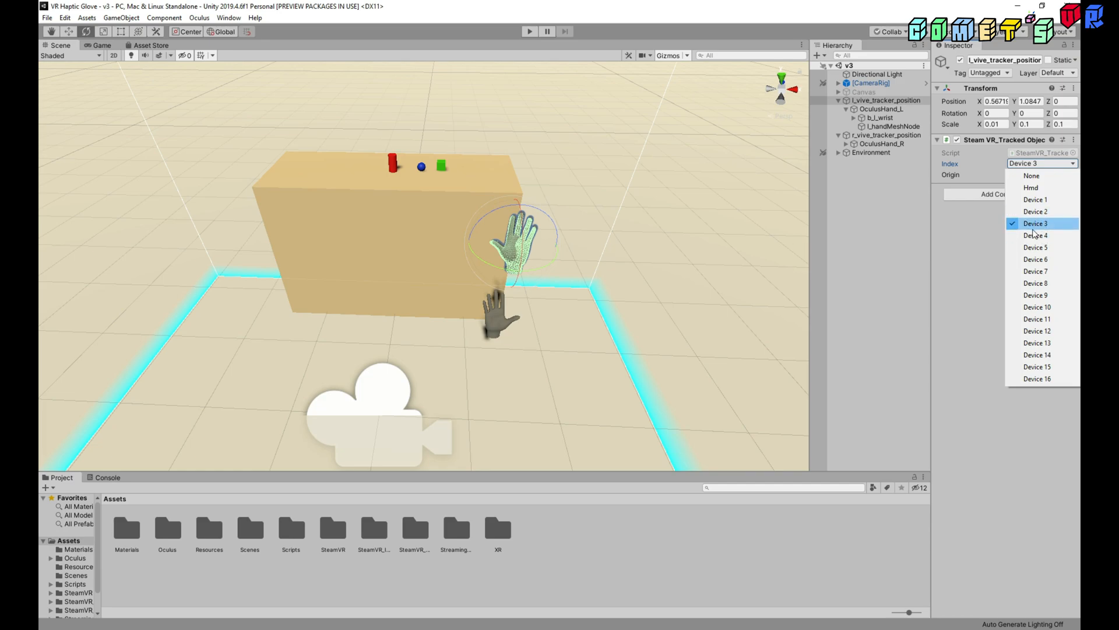
pyautogui.moveTo(1047, 236)
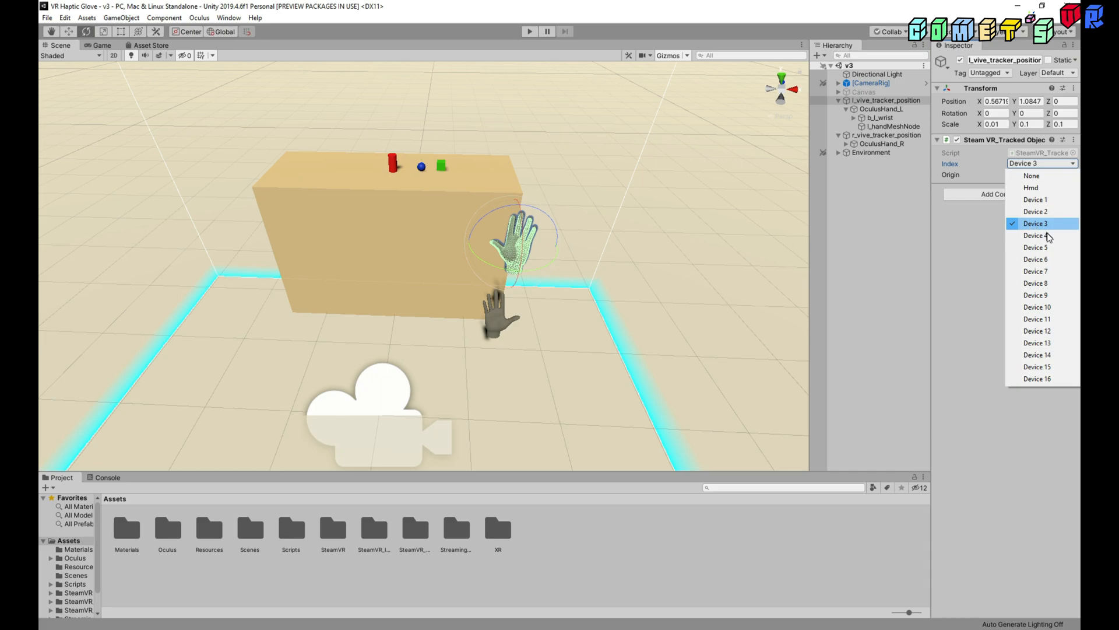
pyautogui.click(1037, 223)
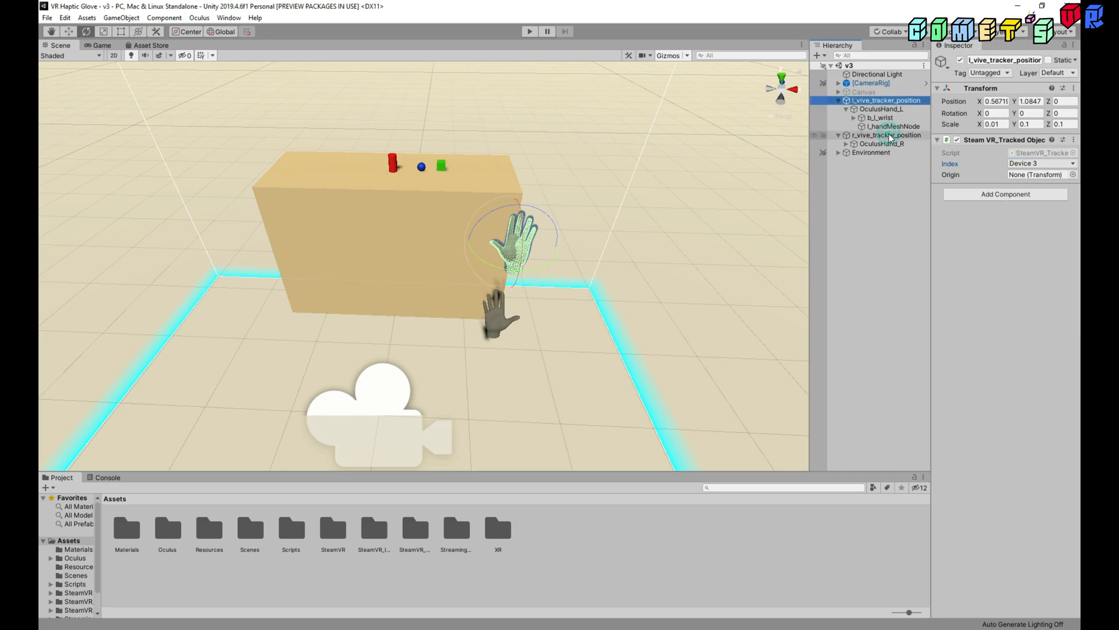
# Select r_vive_tracker_position and show its SteamVR_Tracked Object index choices, currently Device 5.
pyautogui.click(882, 135)
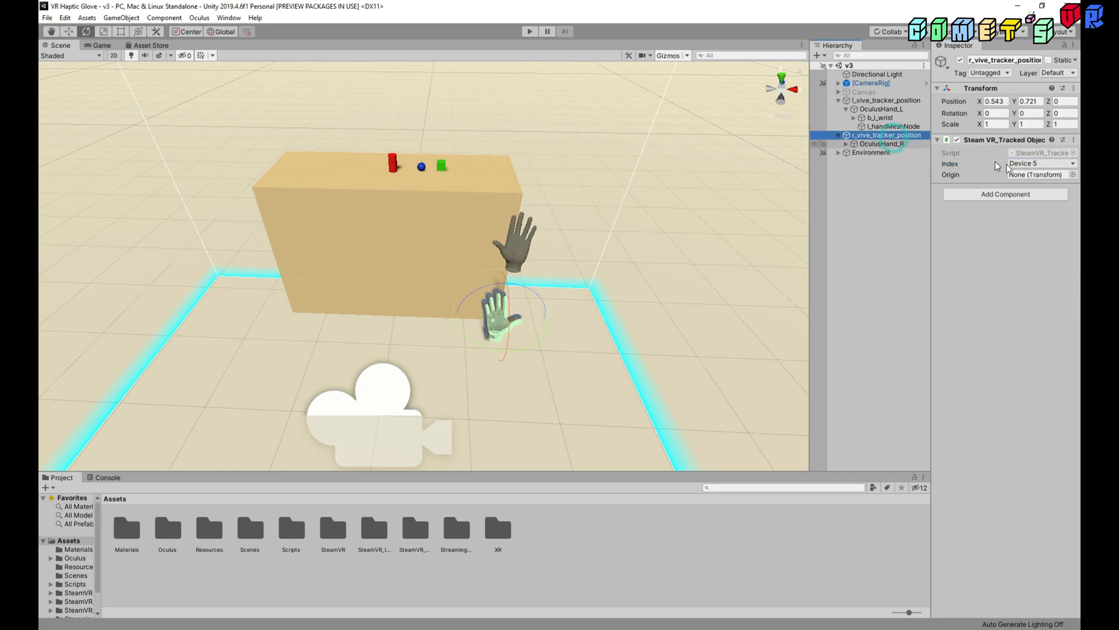
pyautogui.click(1043, 164)
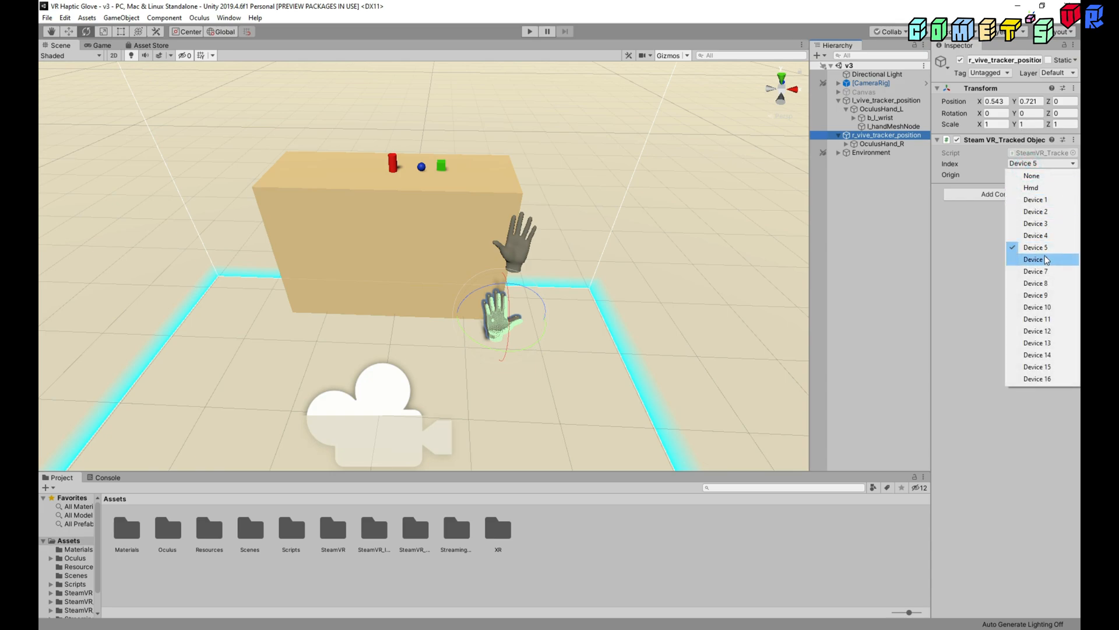
pyautogui.moveTo(1036, 247)
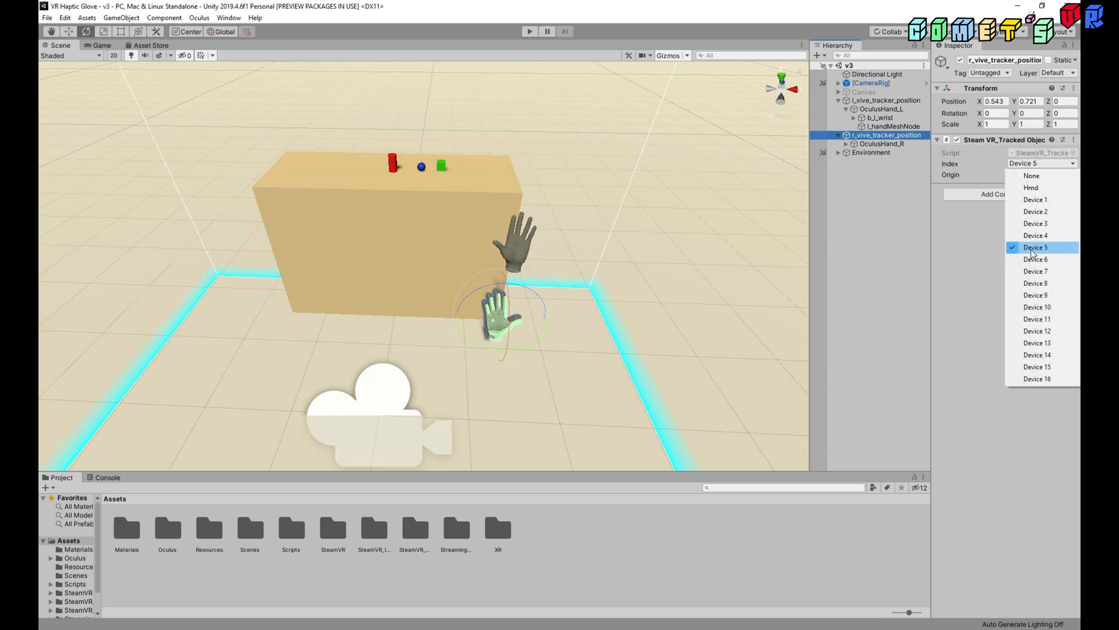
pyautogui.moveTo(1036, 235)
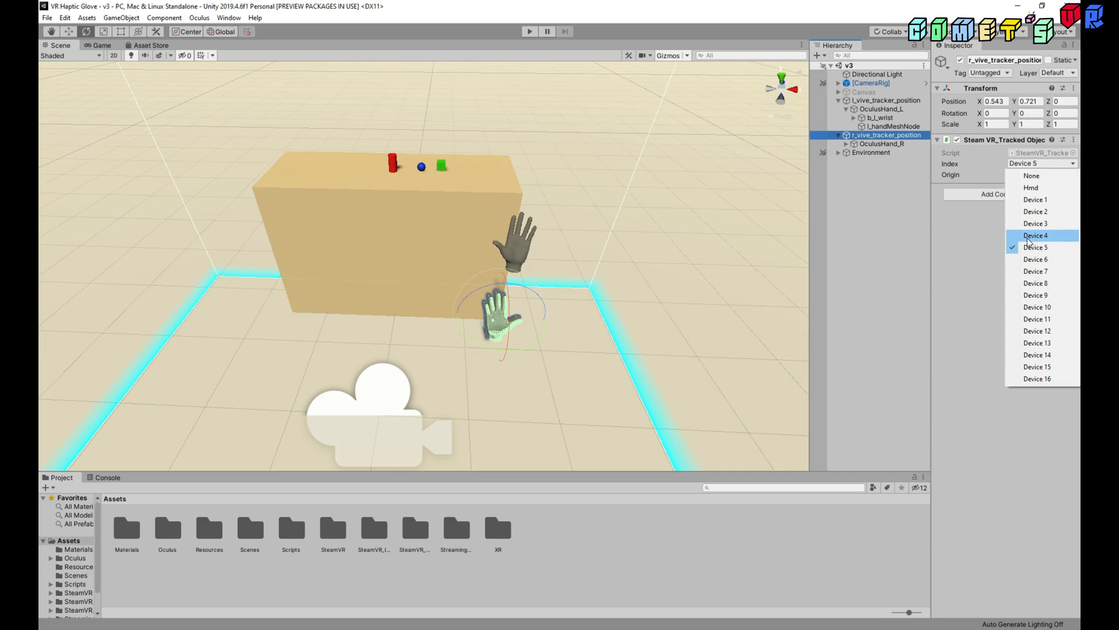